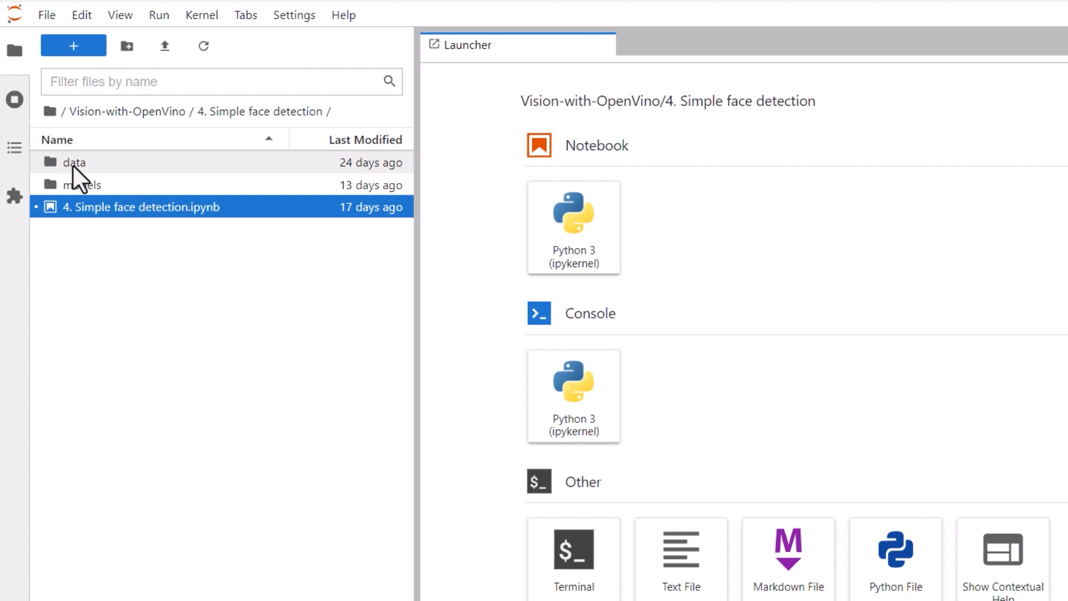
- Browse the data folder's sample images, including 1-face.jpg, then return to the project root
double_click(73, 162)
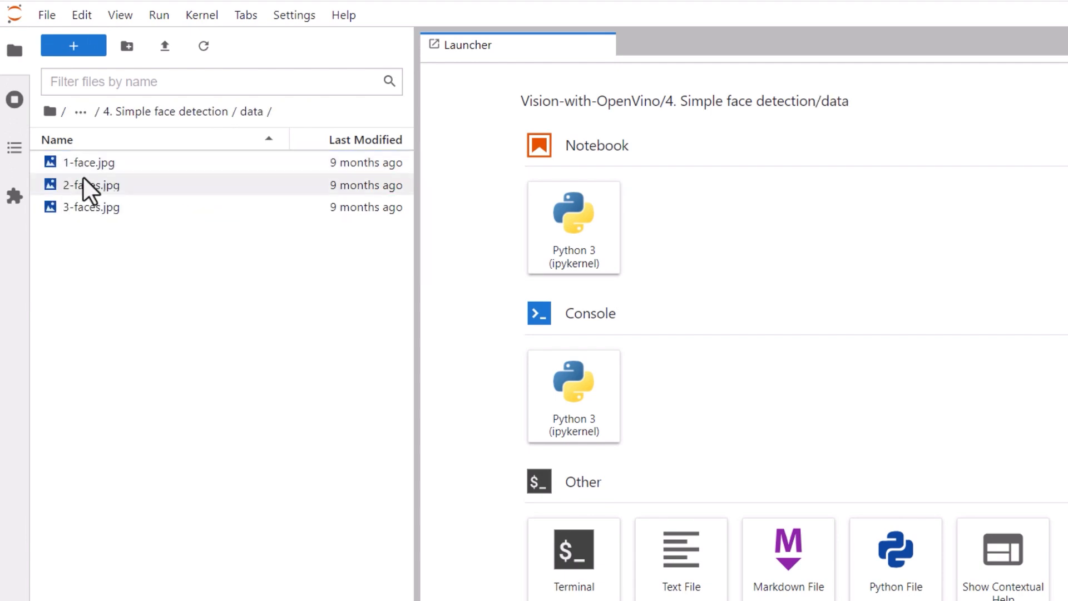
left_click(89, 163)
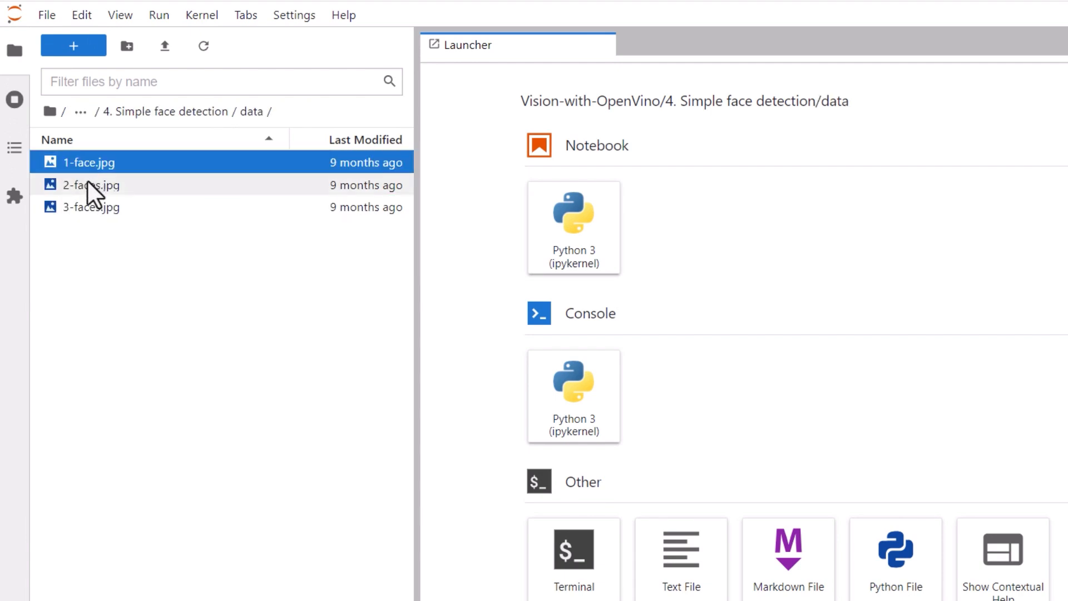
left_click(90, 207)
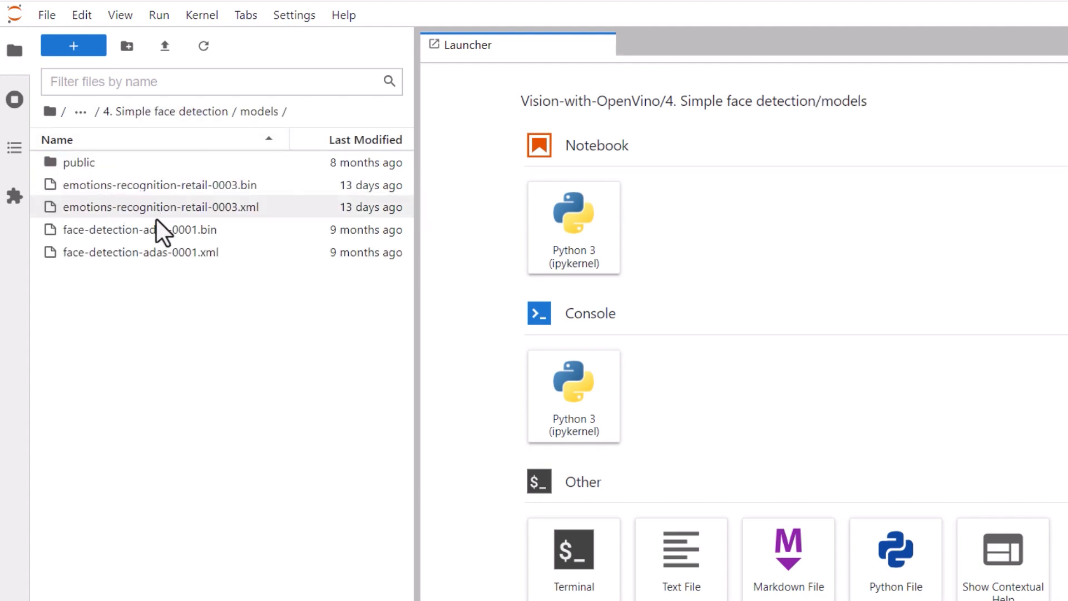
- Show the face-detection-adas-0001 .bin weights and .xml description files in the models folder
left_click(140, 229)
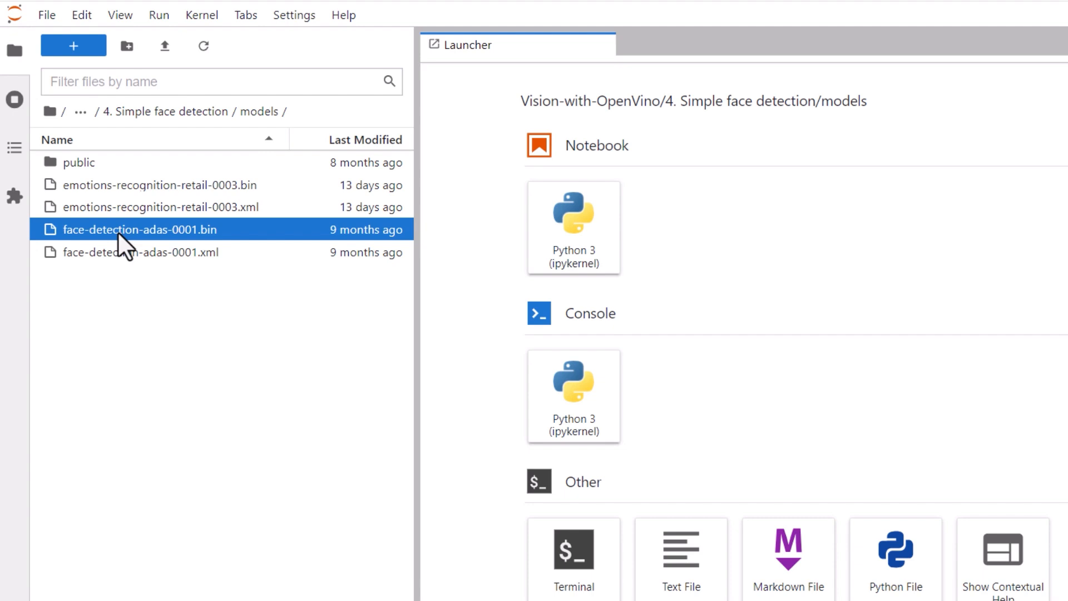
left_click(140, 252)
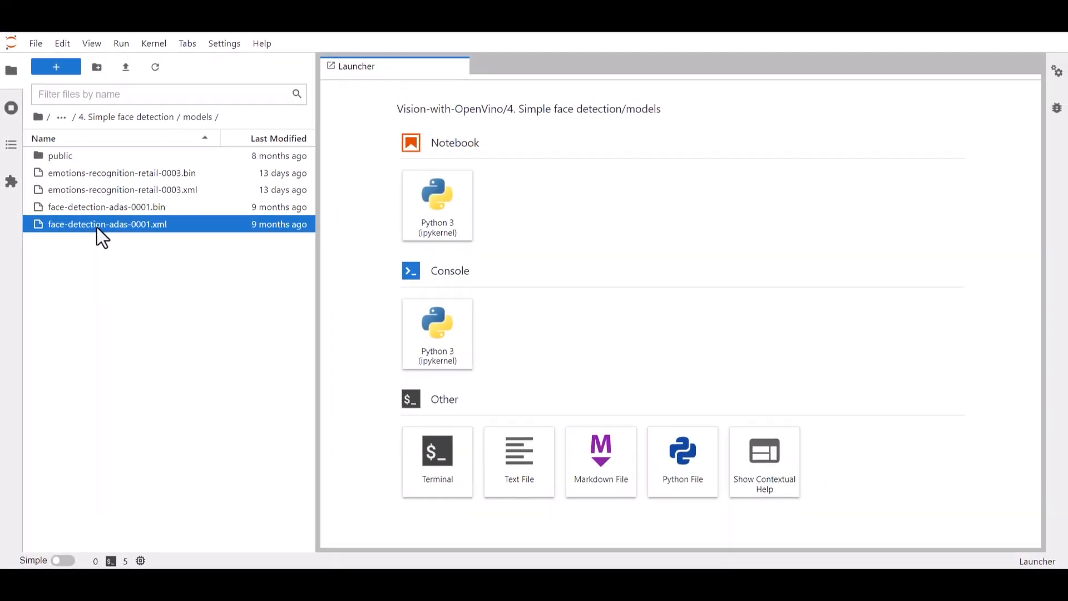
double_click(107, 224)
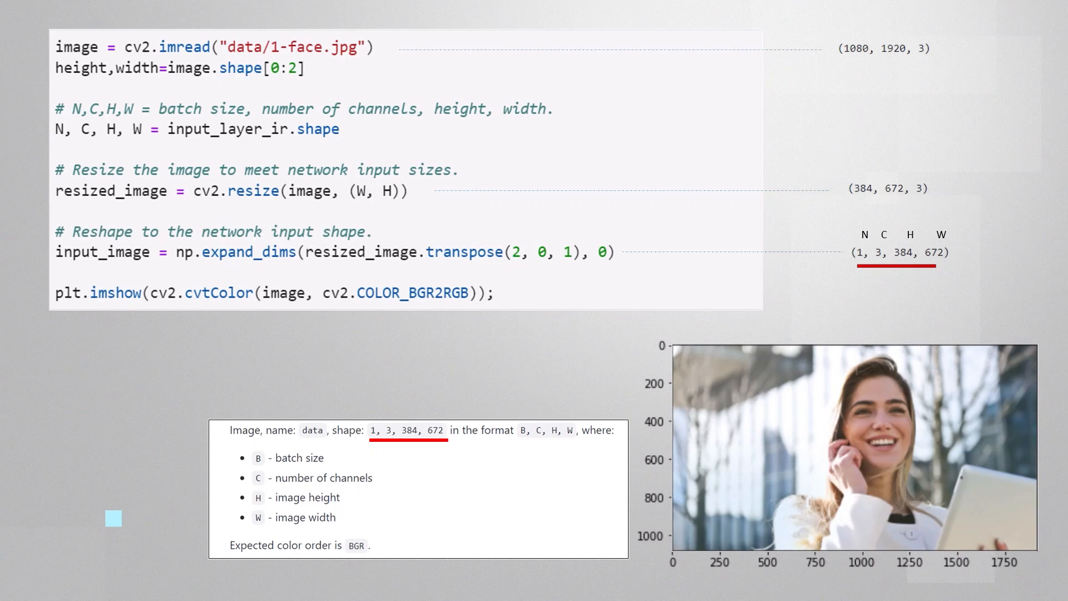
- Scroll down past the resized 384 by 672 image display toward the inference cell
scroll("down", 3)
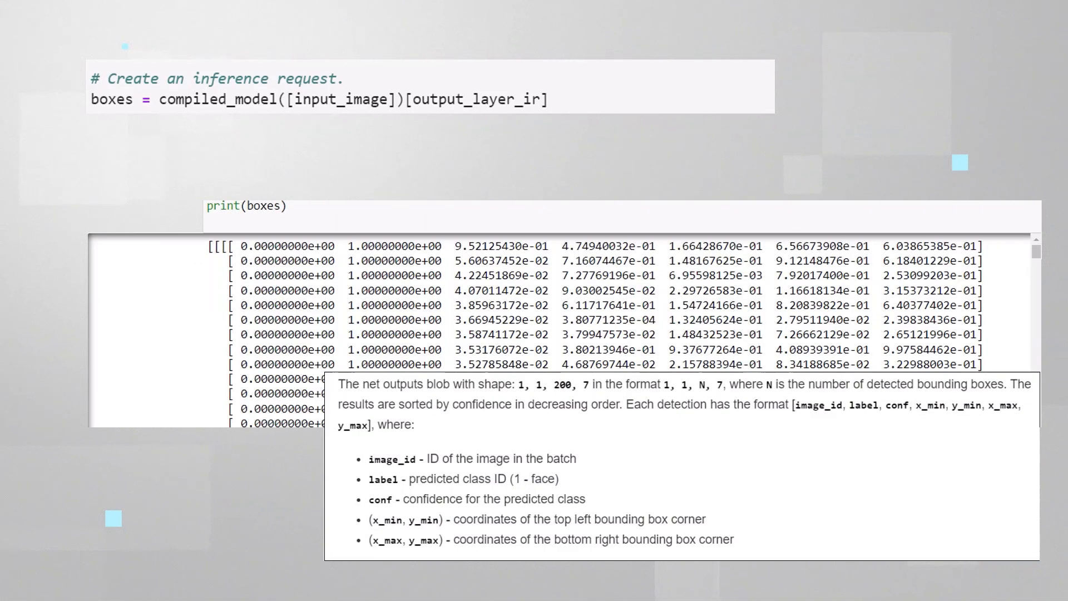